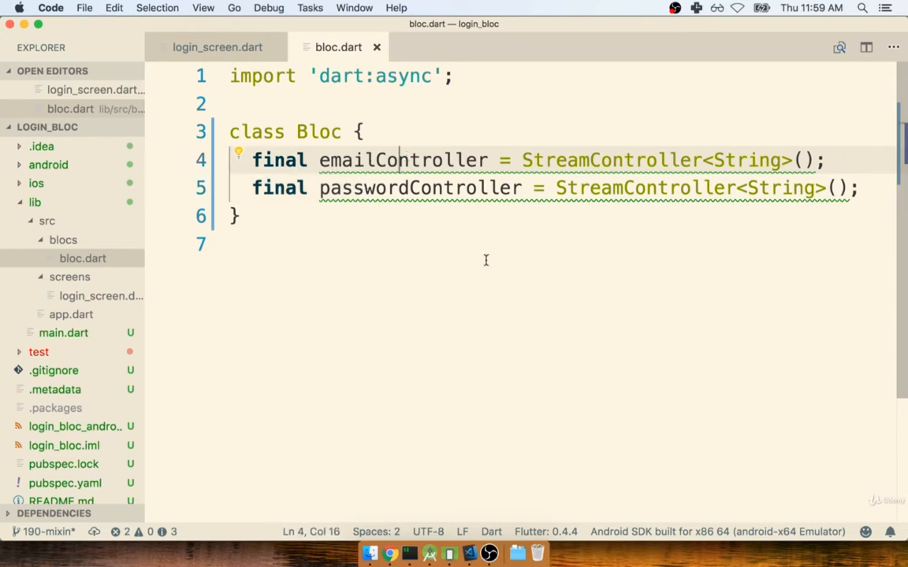
Step: Bring up the draw.io BLOC email stream diagram in Chrome, leaving bloc.dart
click(387, 552)
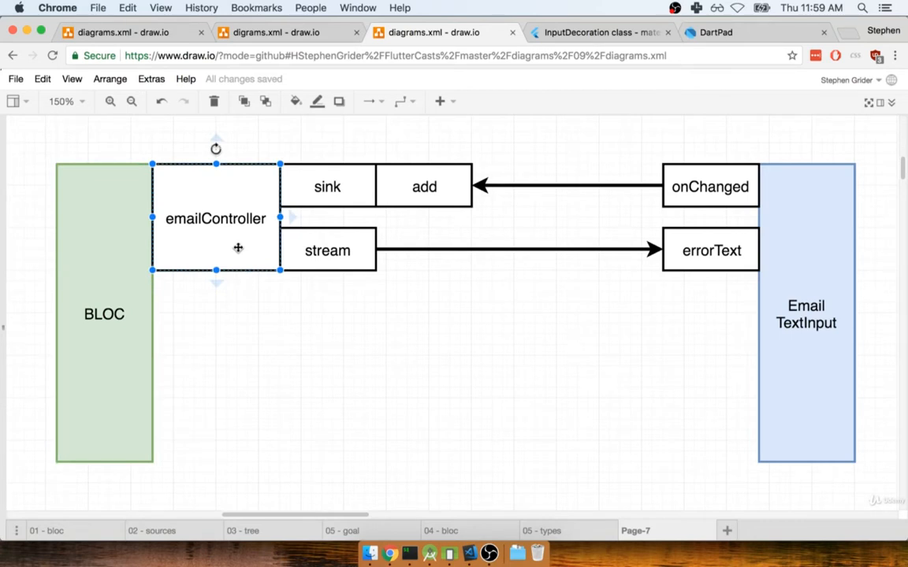
click(328, 186)
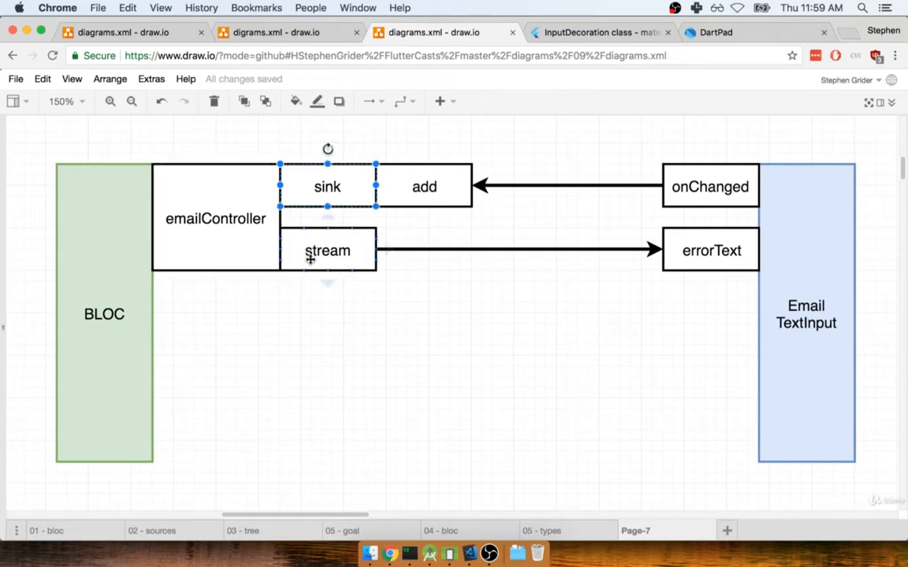
click(328, 249)
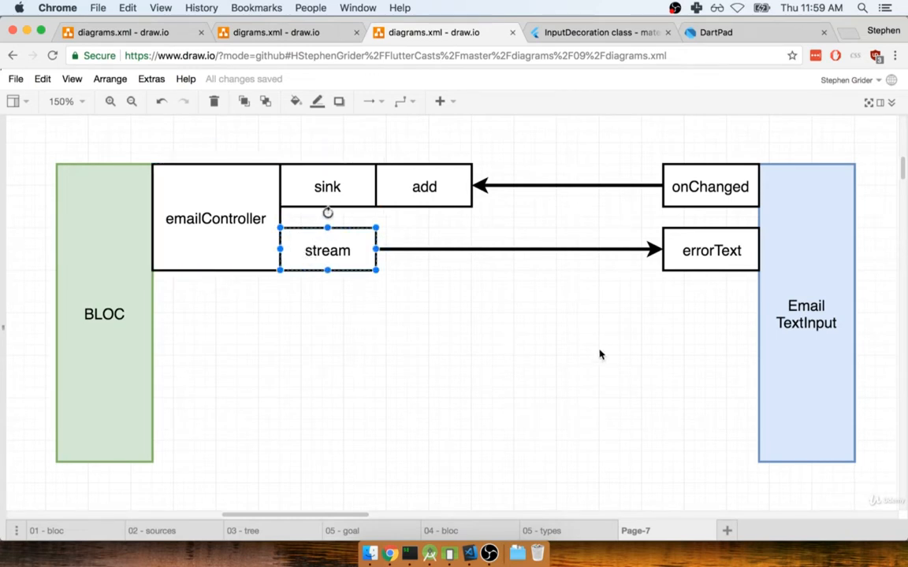
click(806, 314)
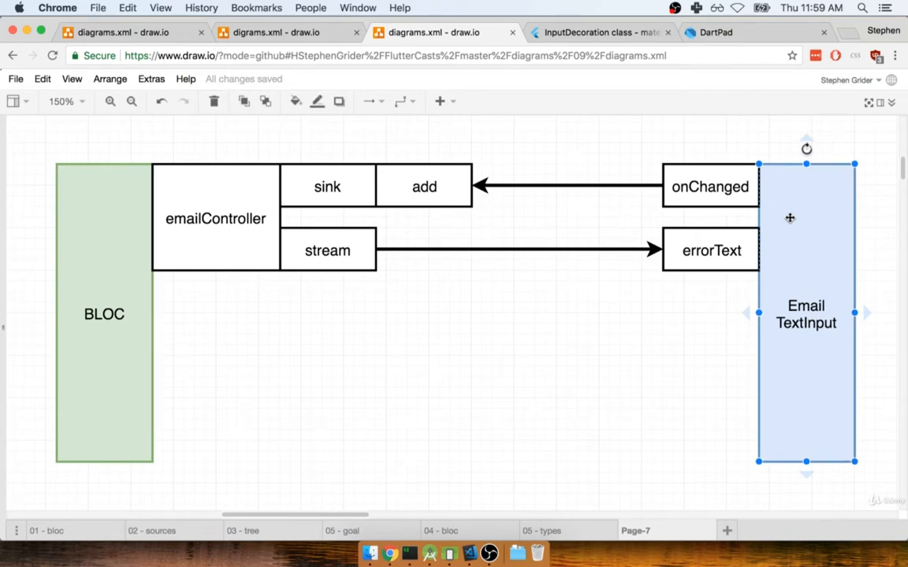
click(709, 186)
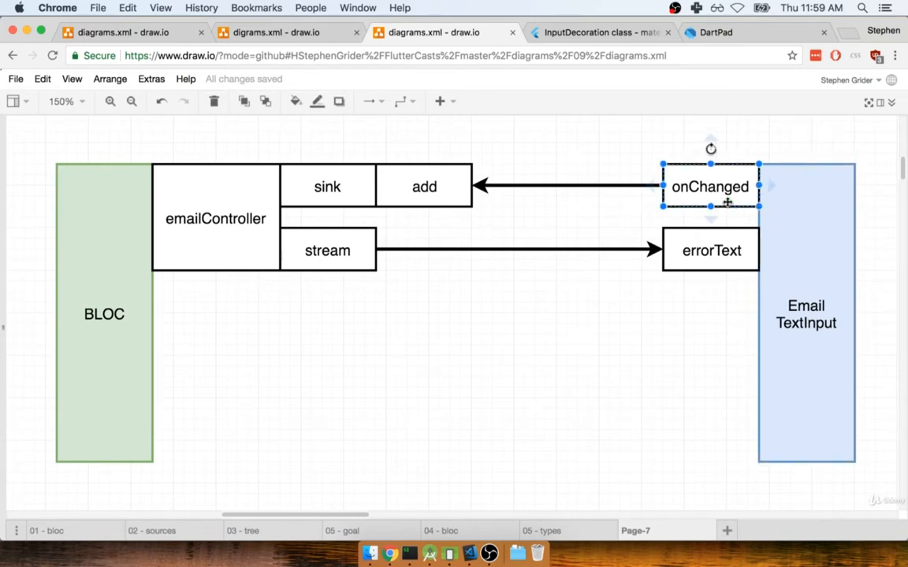
mouse_move(684, 166)
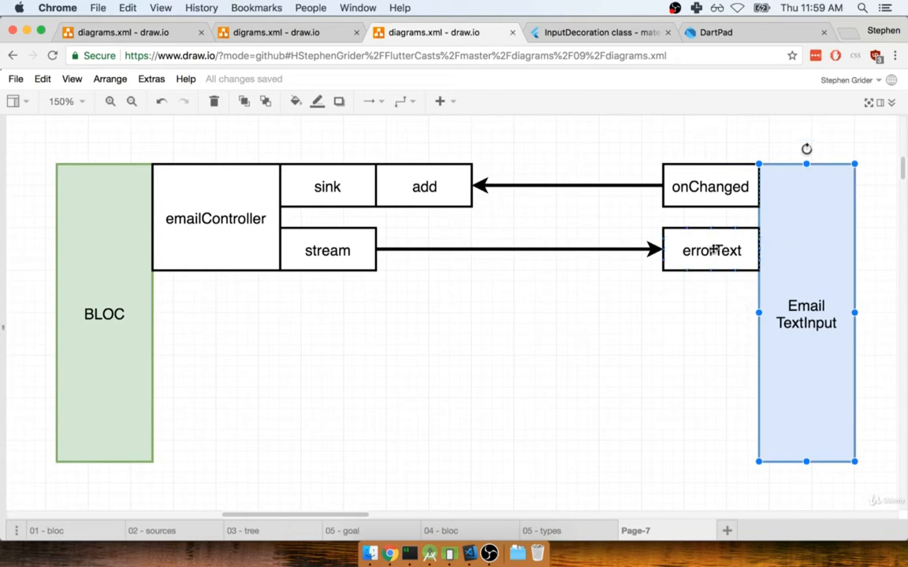
click(710, 249)
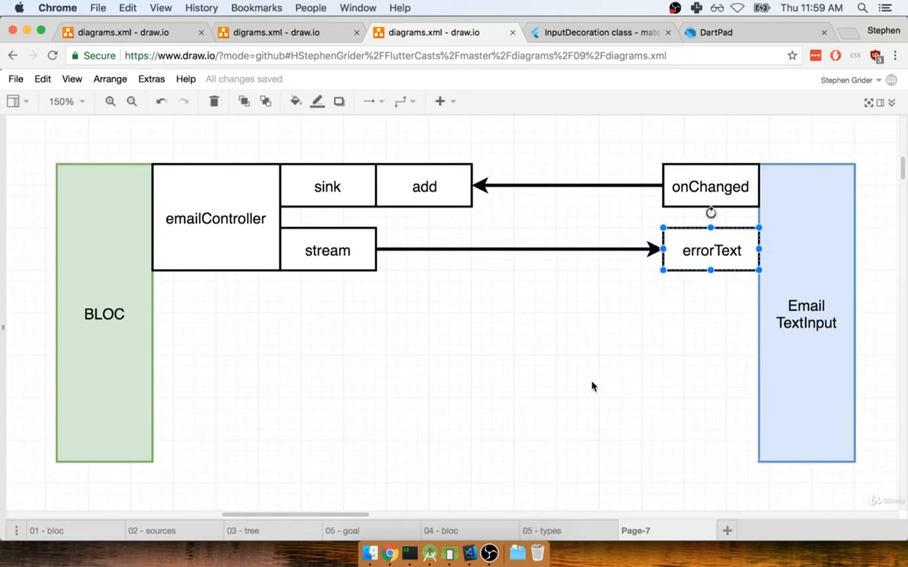
mouse_move(638, 391)
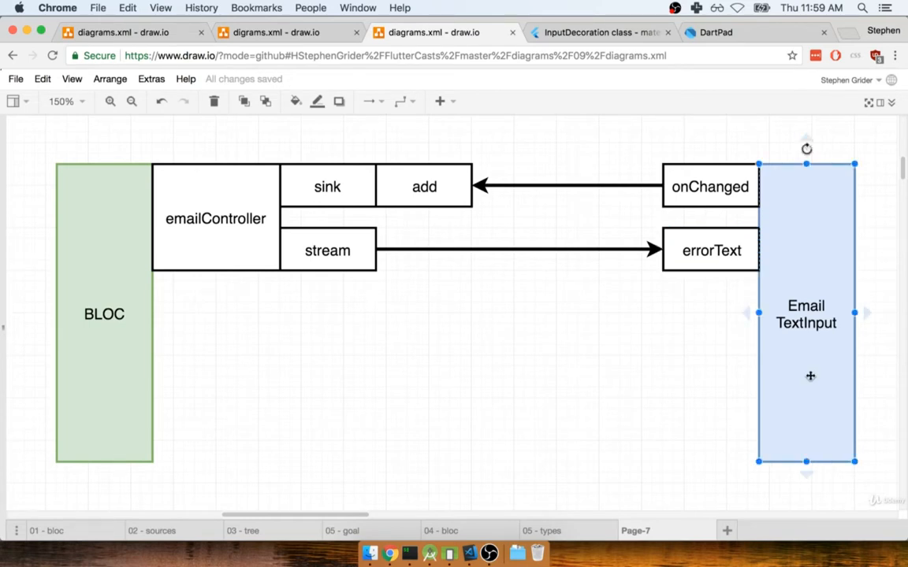
click(709, 186)
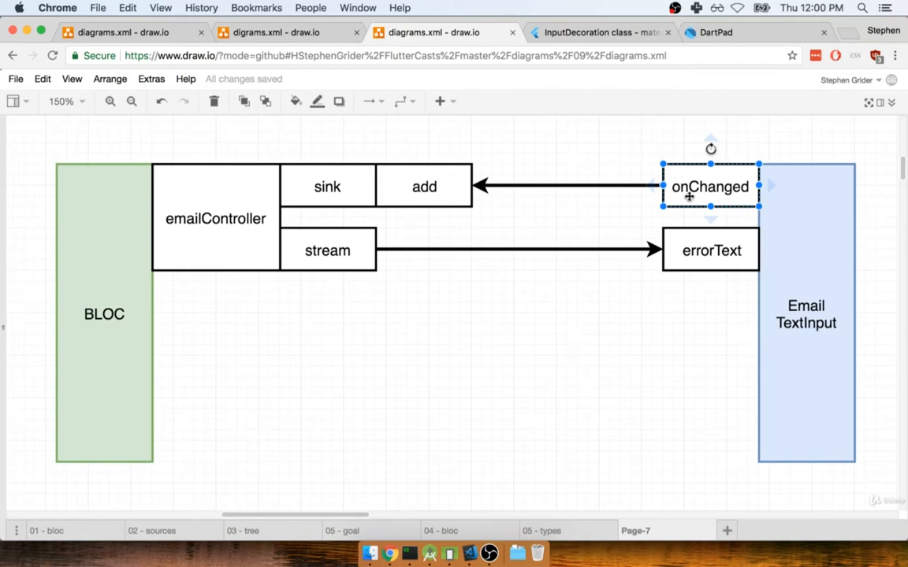
click(424, 186)
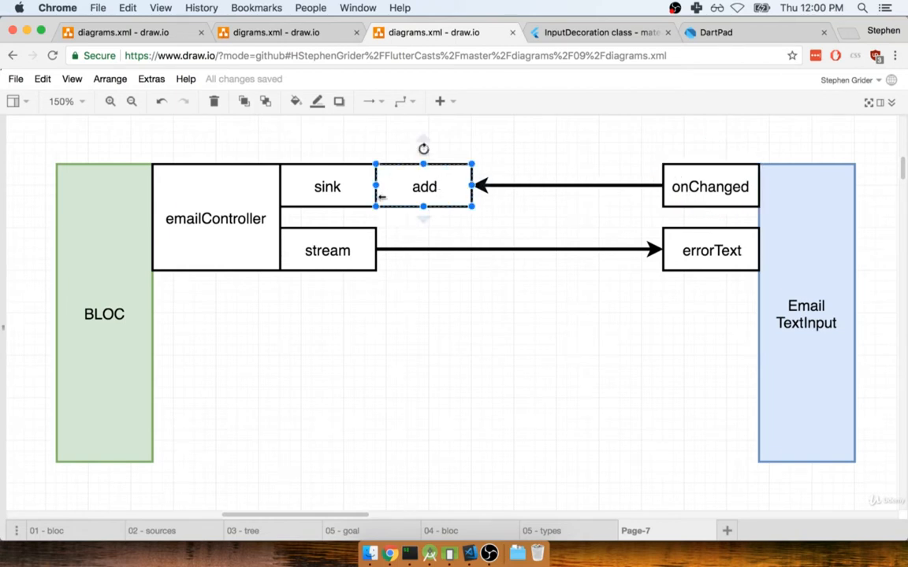
click(328, 186)
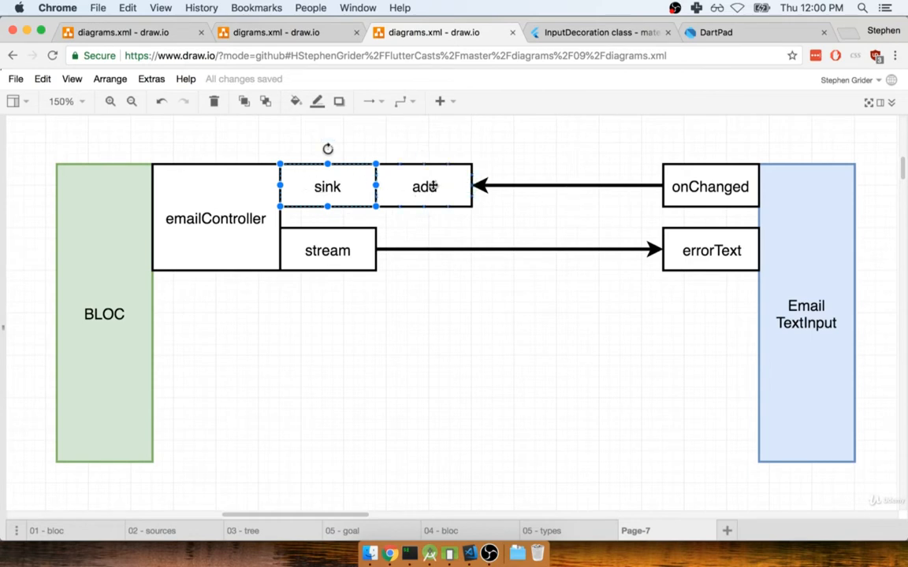
click(328, 205)
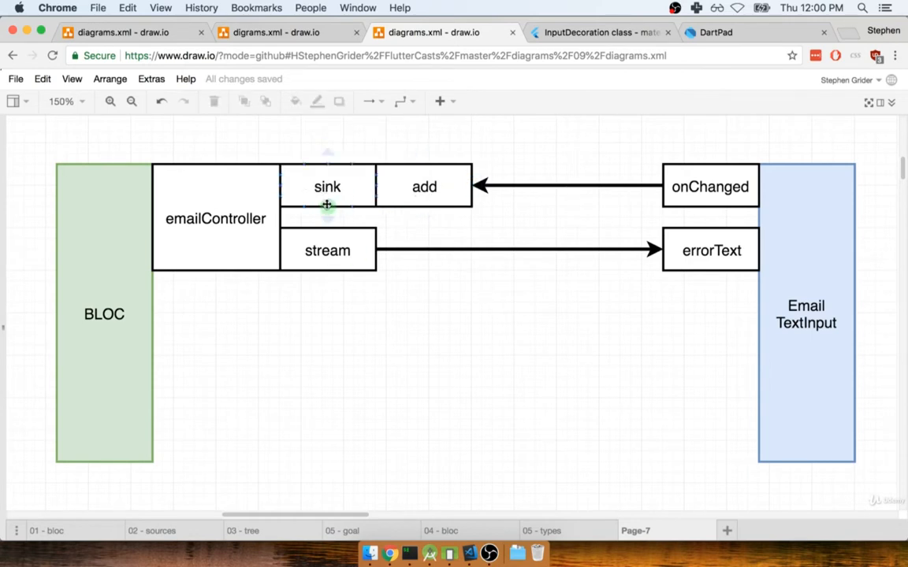
click(328, 249)
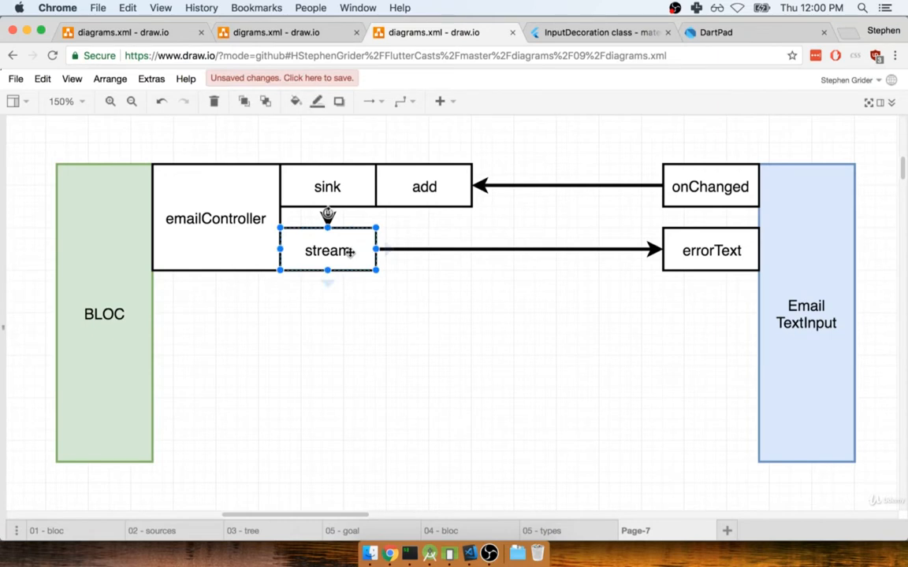
Step: Finish the arrow from the sink box down to the stream box and point out errorText
click(433, 251)
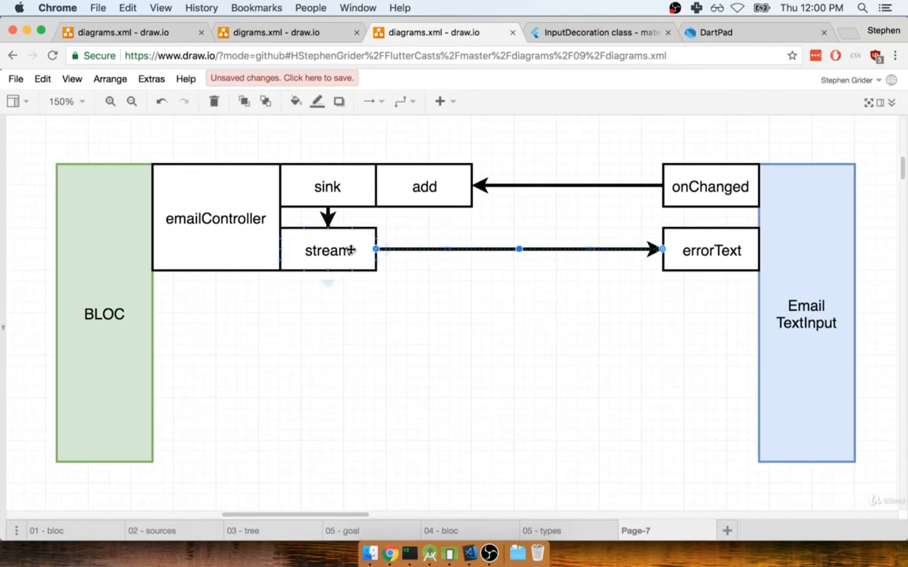
click(709, 249)
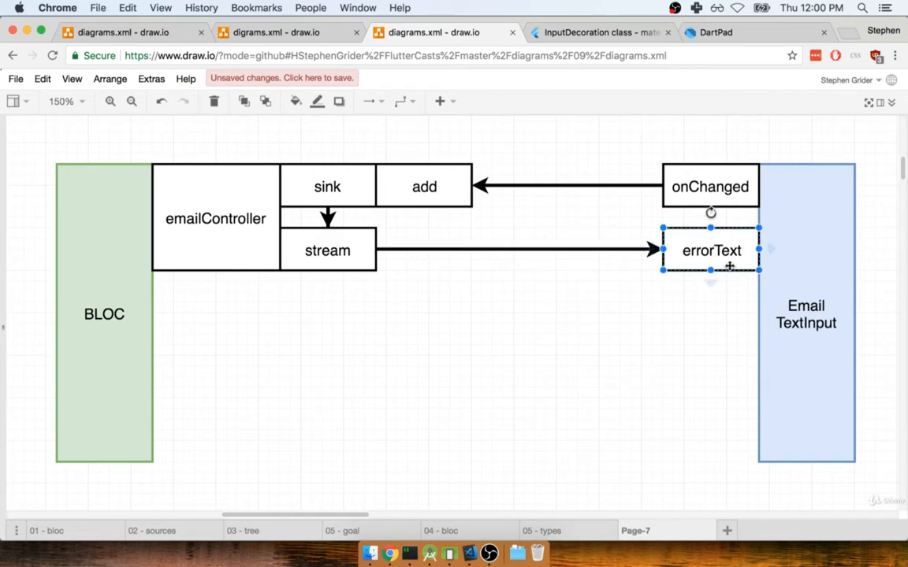
mouse_move(681, 355)
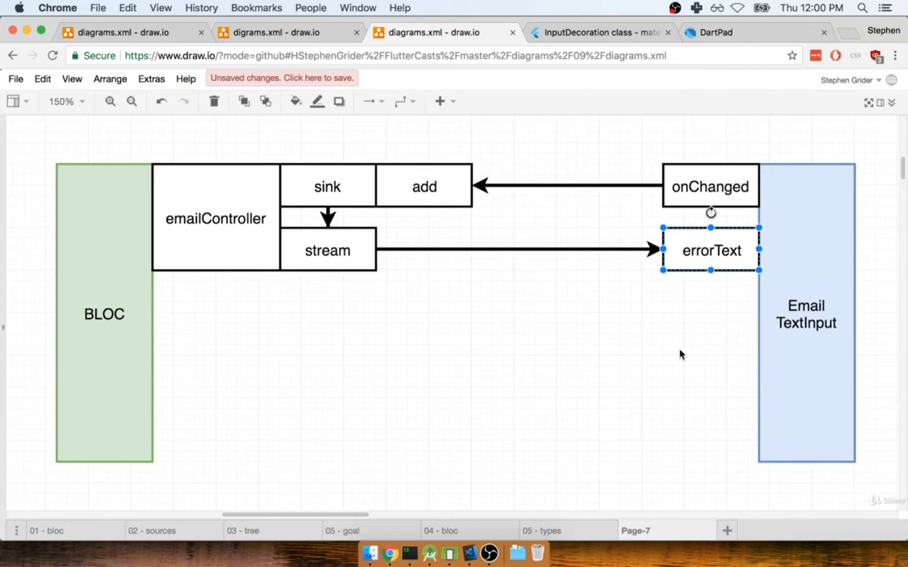
click(665, 356)
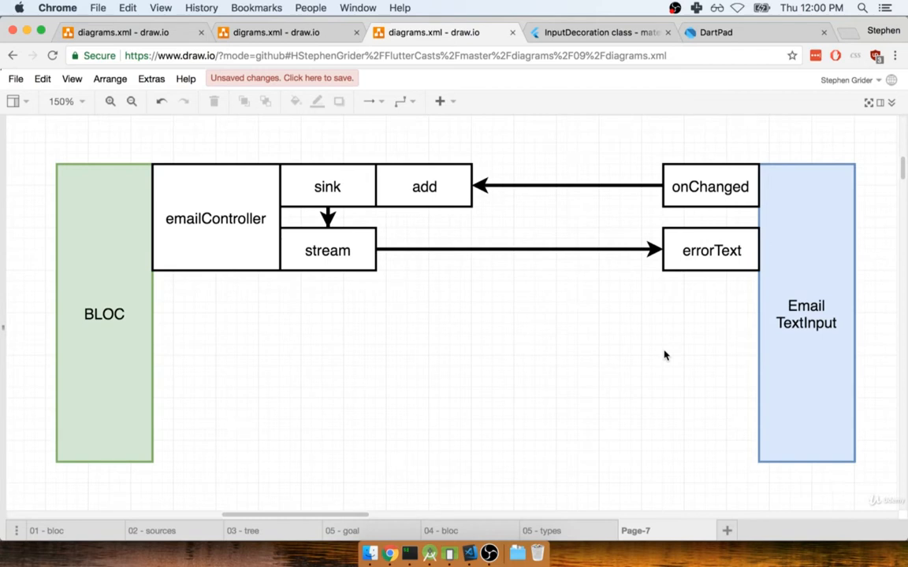
mouse_move(438, 425)
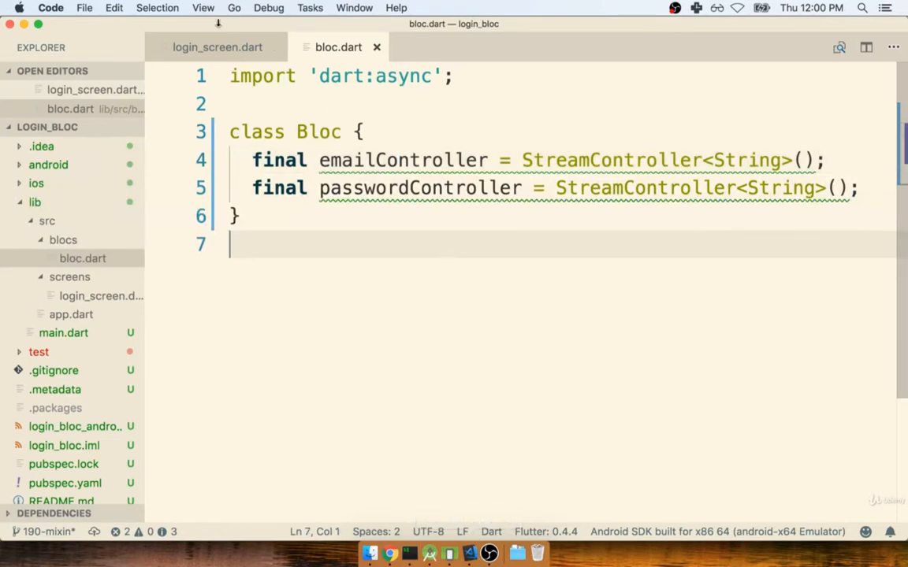
Step: In login_screen.dart, add an empty line after the email TextField's decoration block
click(218, 48)
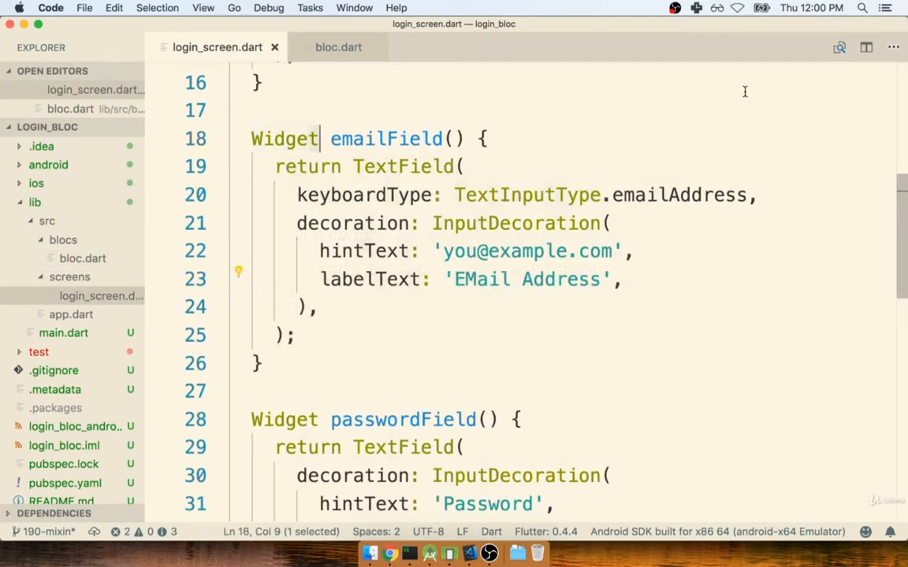
double_click(385, 138)
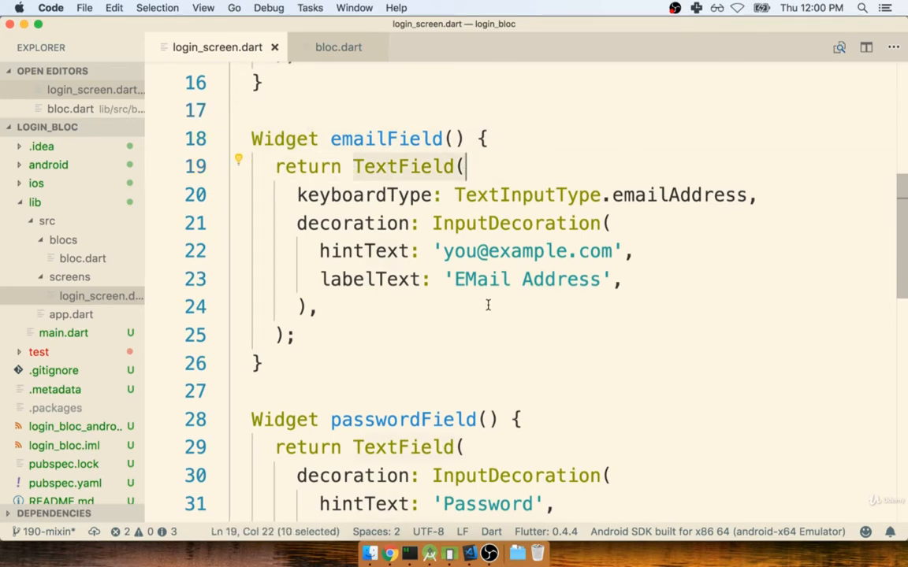
mouse_move(470, 329)
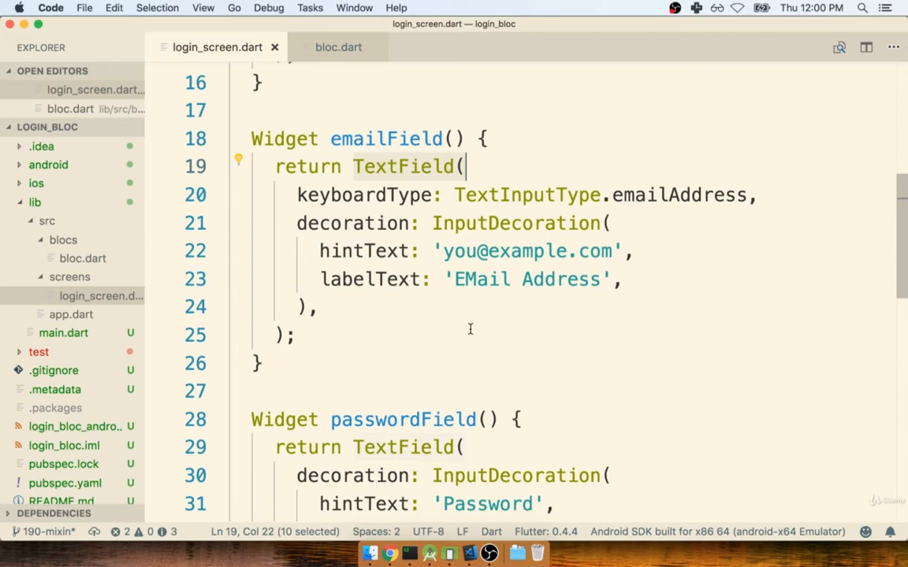
click(318, 306)
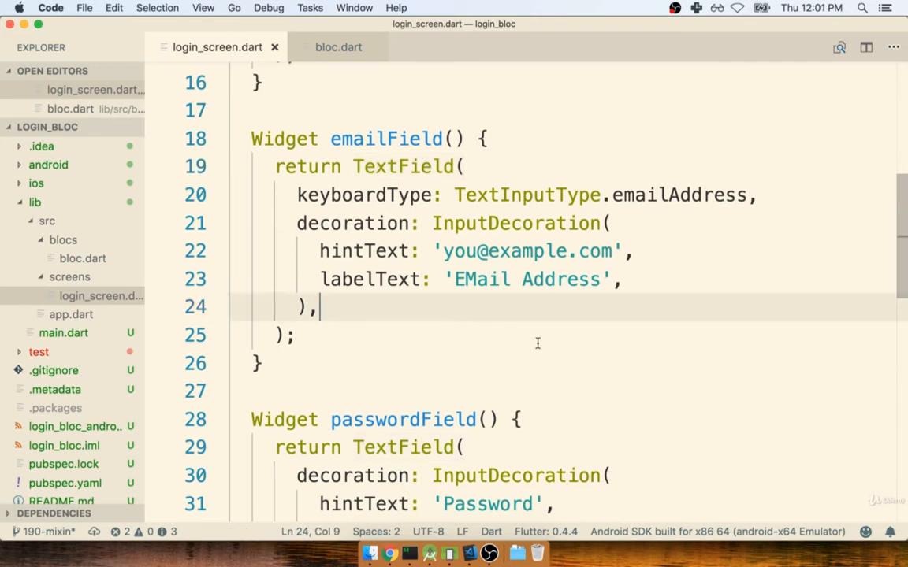
key(Return)
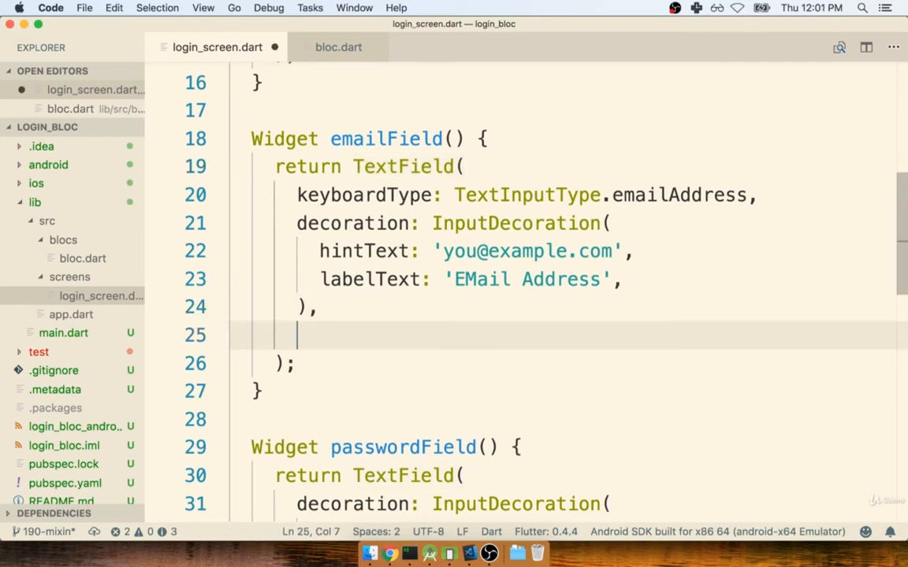
Step: Add a '// DONT WRITE THIS' comment and an empty onChanged: (newValue) callback to the email TextField
text(// DONT WRITE TH)
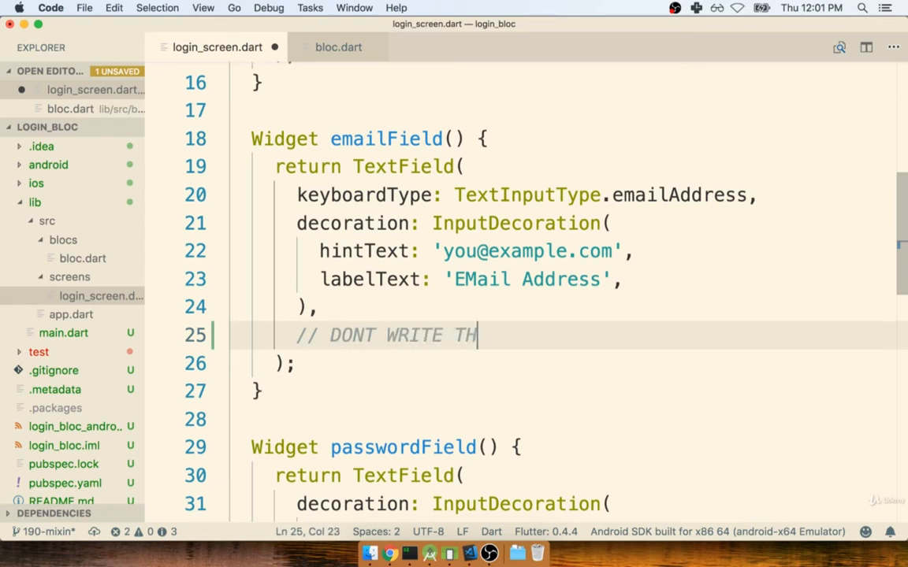
text(IS)
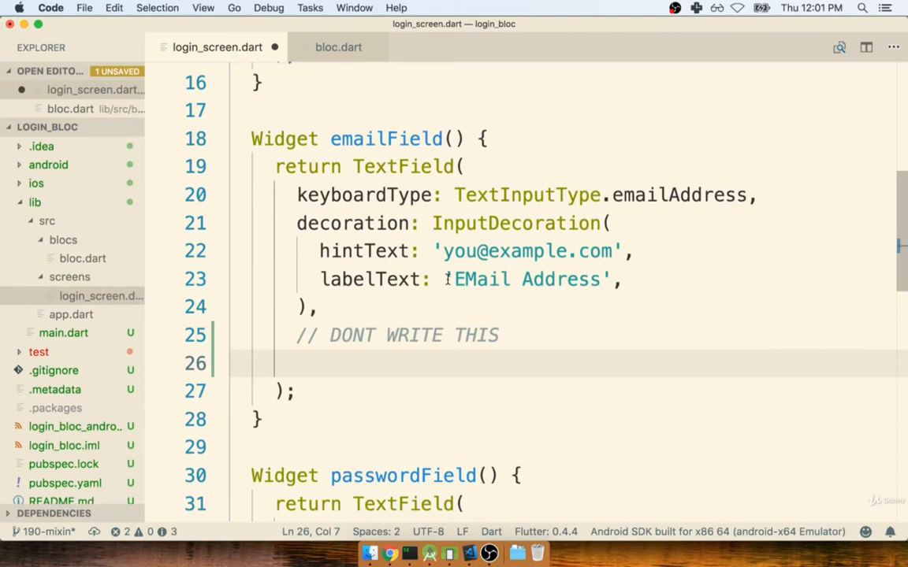
text(onChanged: ()
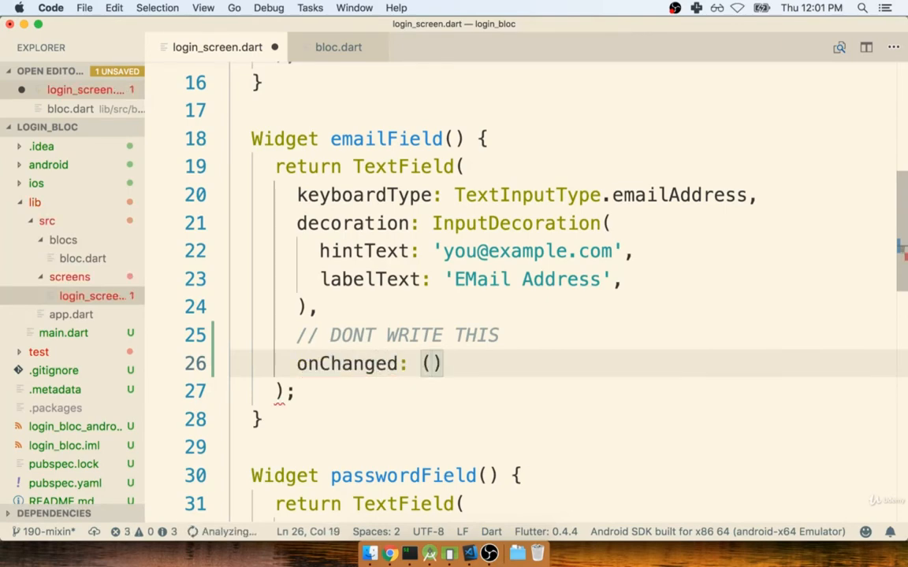
text(newValue)
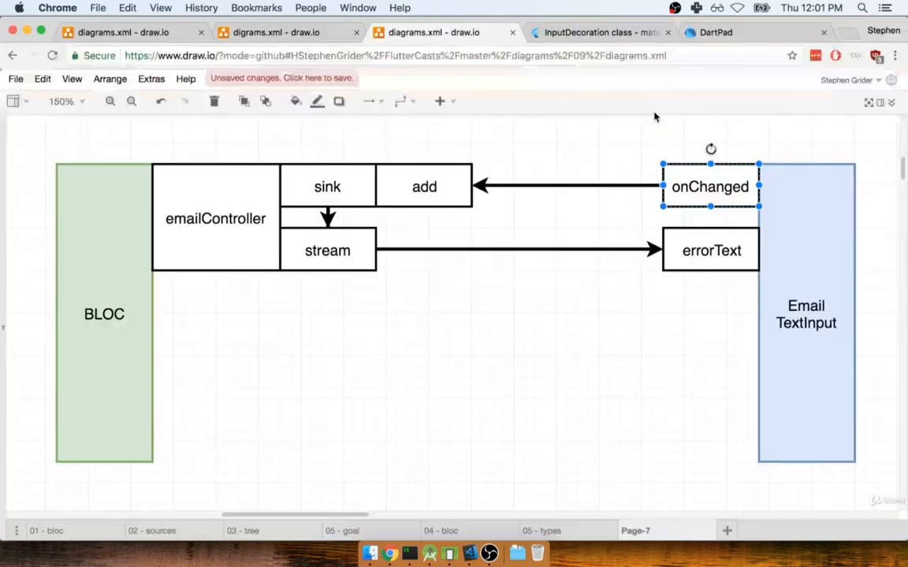
click(424, 186)
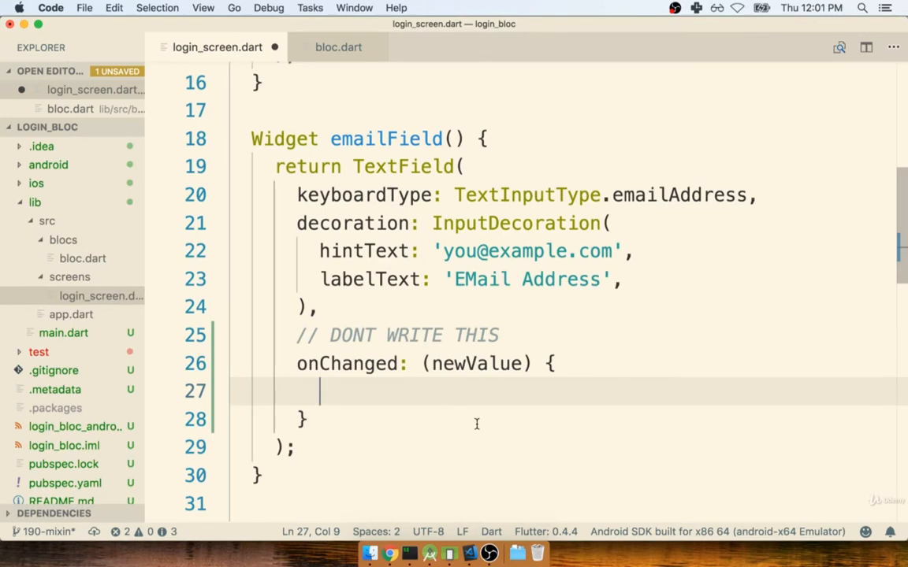
Step: Make onChanged call bloc.emailController.sink.add(newValue) under the DONT WRITE THIS comment
text(bloc.)
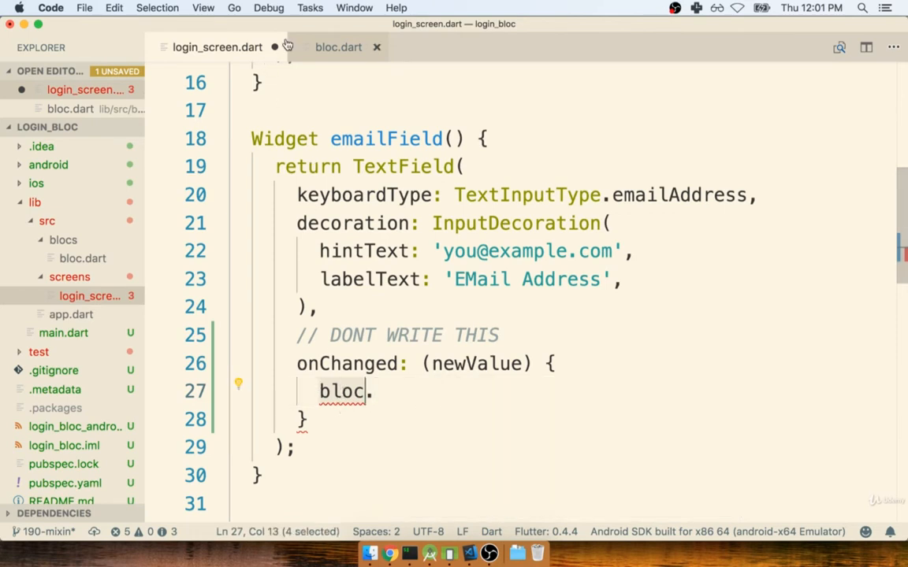
click(522, 390)
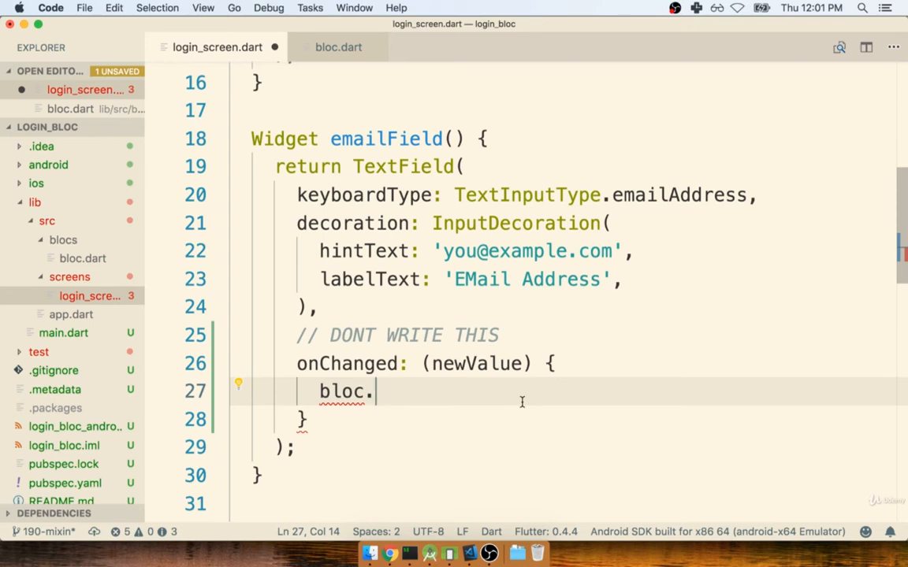
text(emailController)
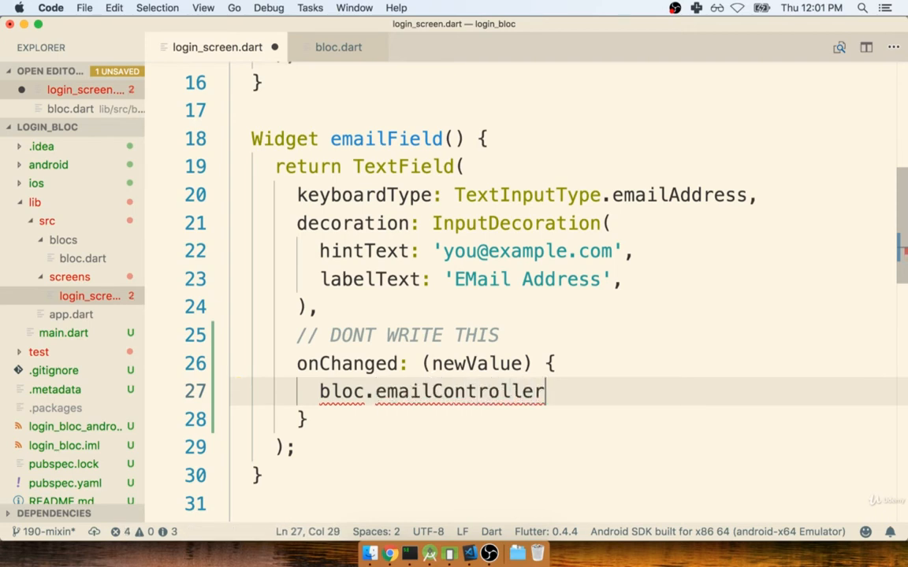
click(390, 552)
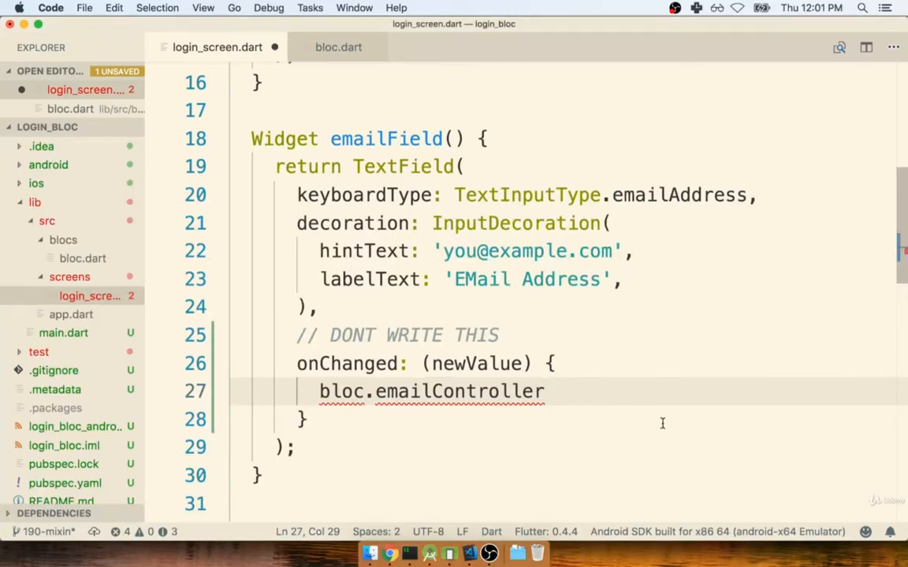
text(.sink.add(newValue);)
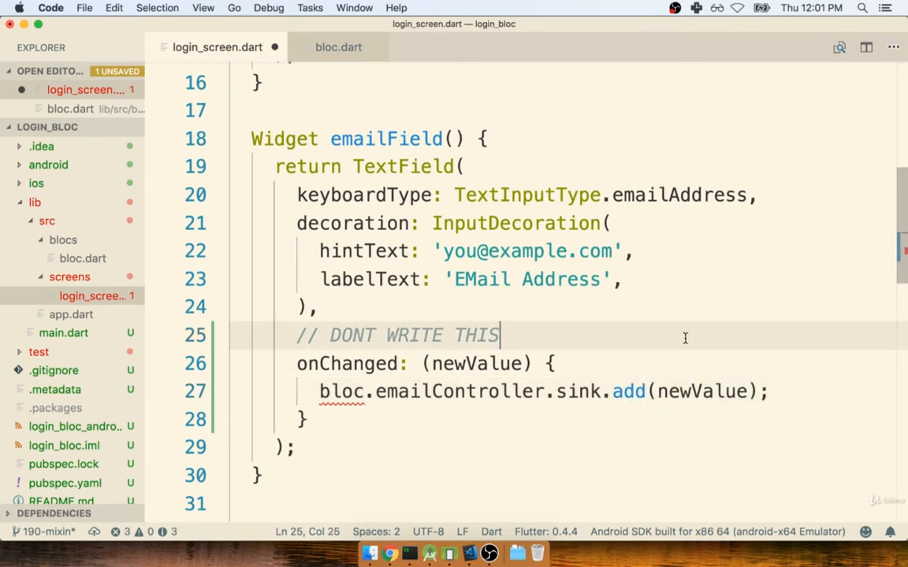
mouse_move(470, 306)
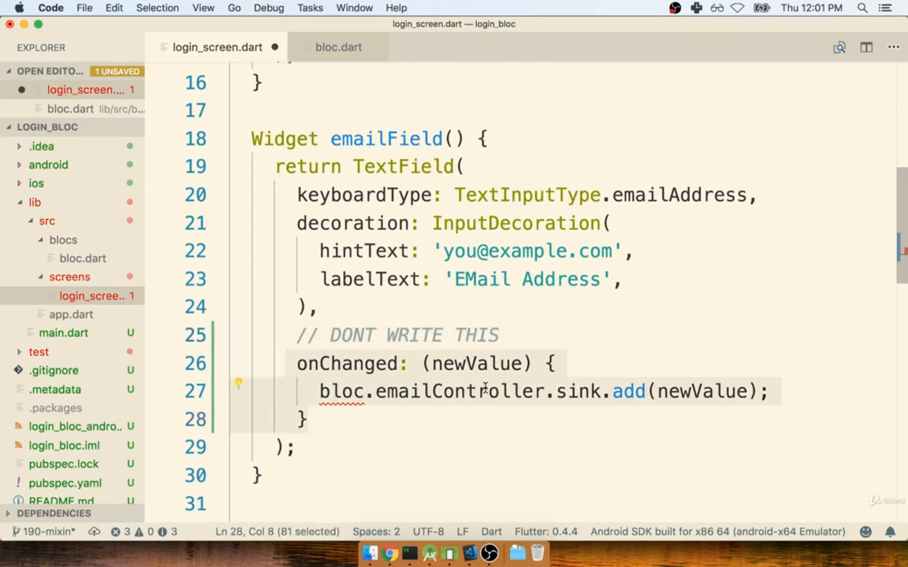
click(489, 391)
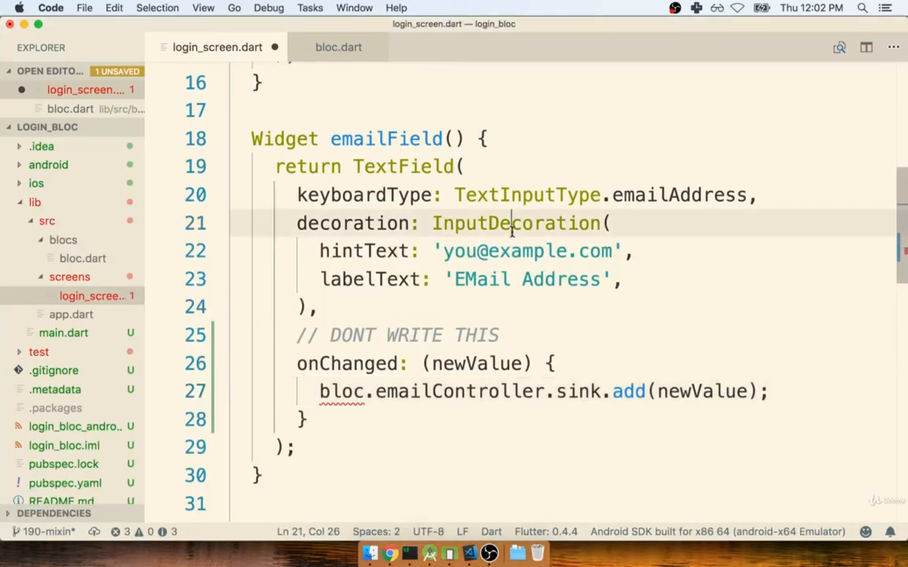
Step: Add a '// dont write this' comment and errorText: bloc.emailController.stream to the InputDecoration
text(// dont write this)
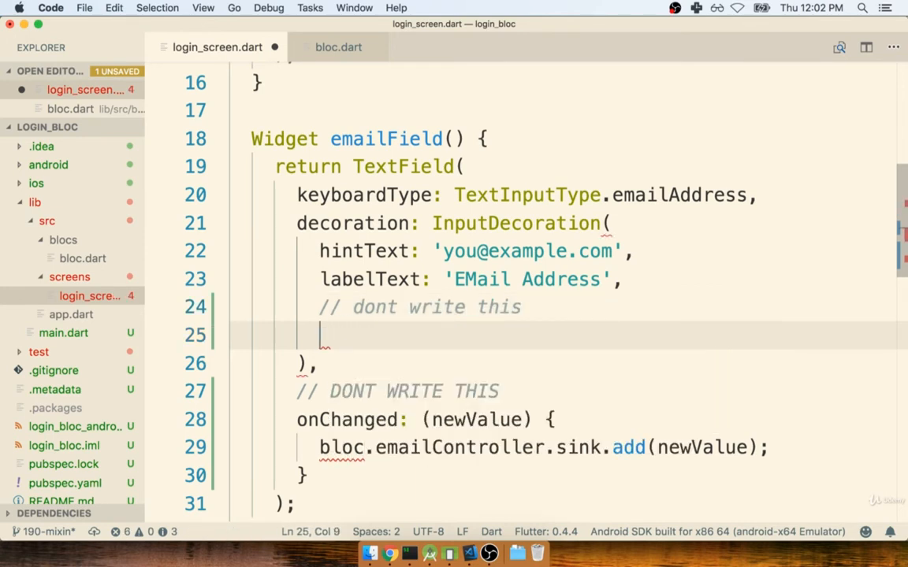
text(errorText:)
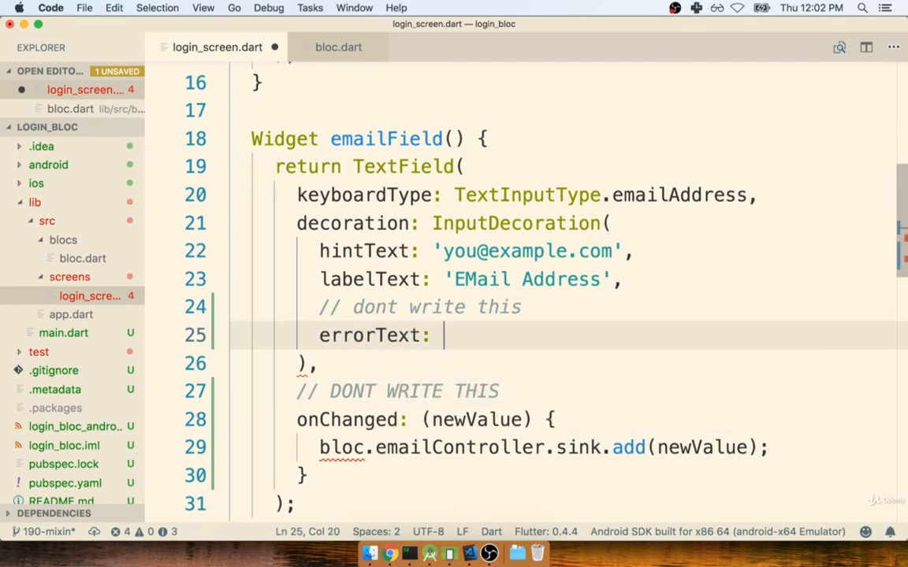
text(bloc.emailCont)
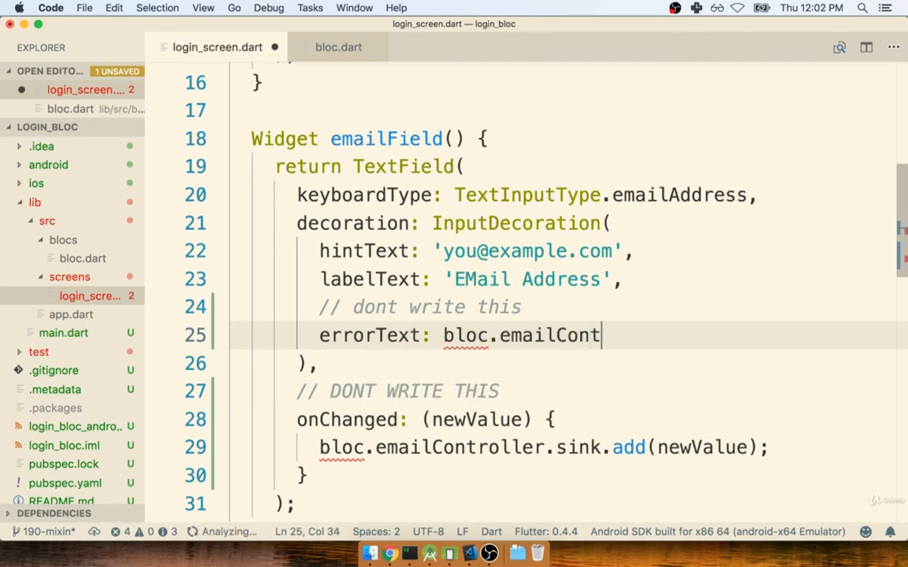
text(roller.stream,)
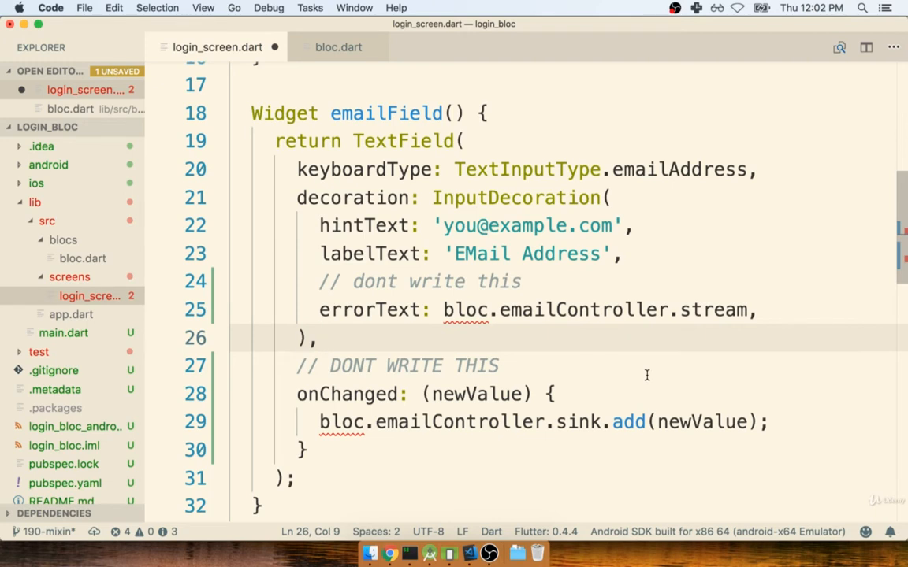
mouse_move(472, 331)
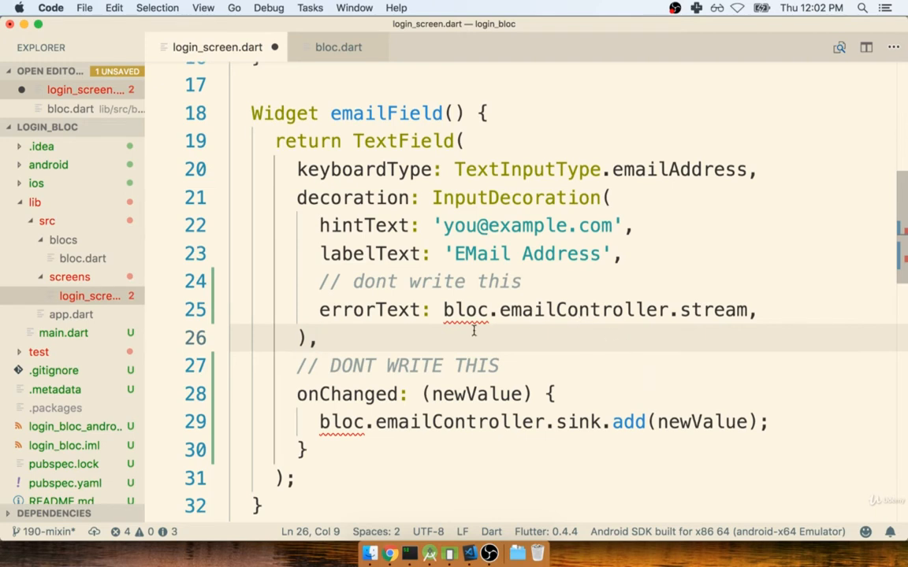
mouse_move(605, 337)
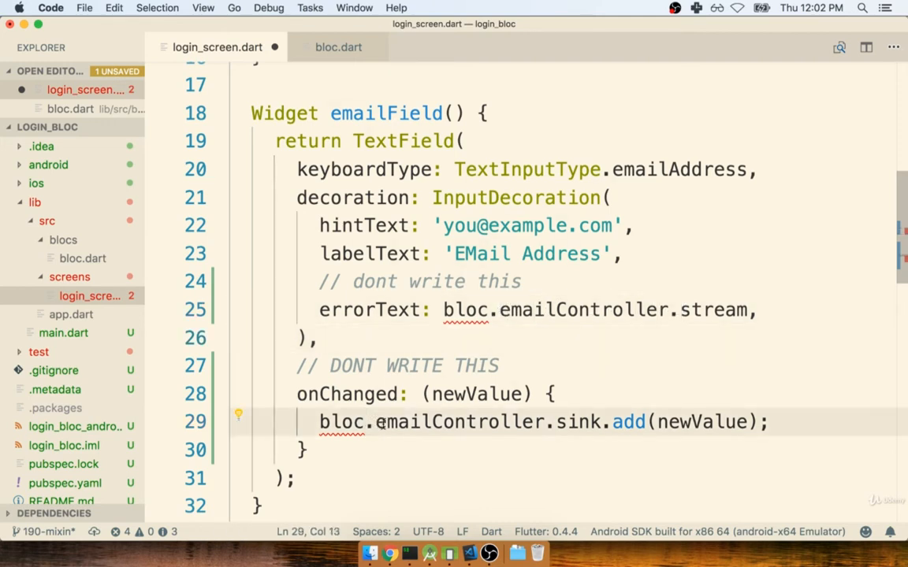
drag(319, 423, 558, 423)
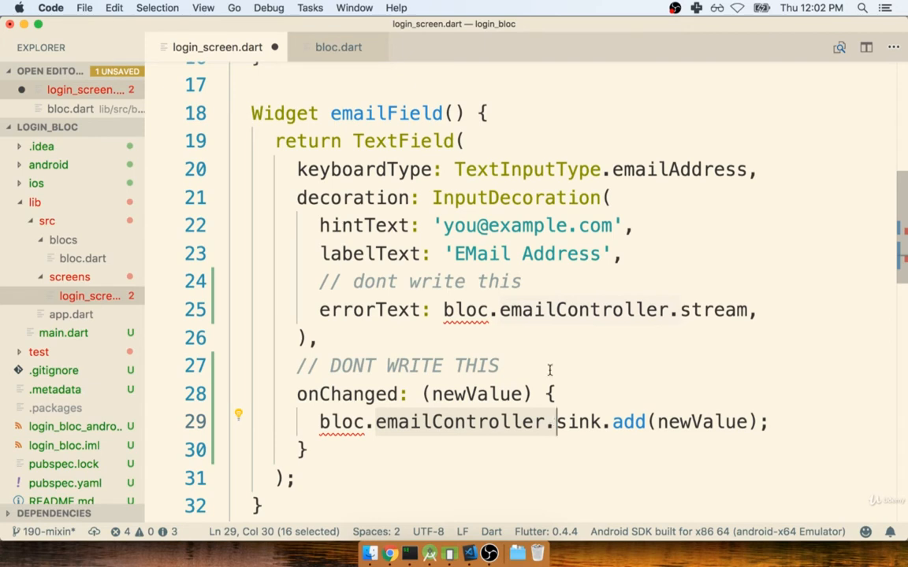
mouse_move(585, 334)
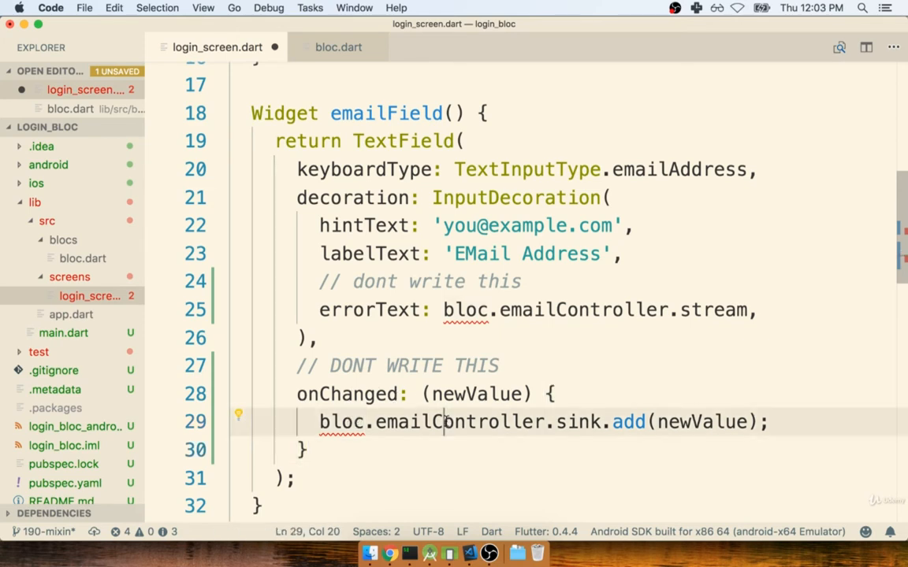
click(591, 422)
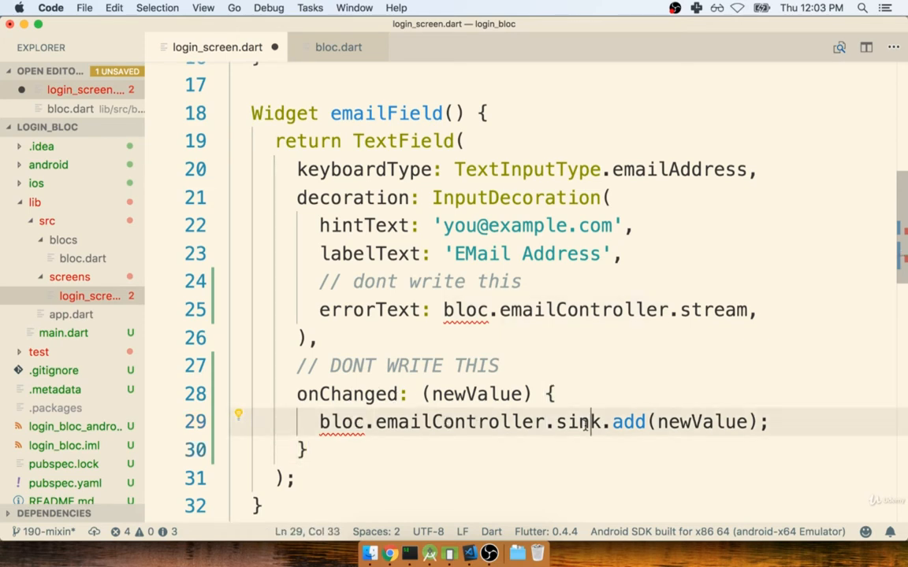
double_click(627, 422)
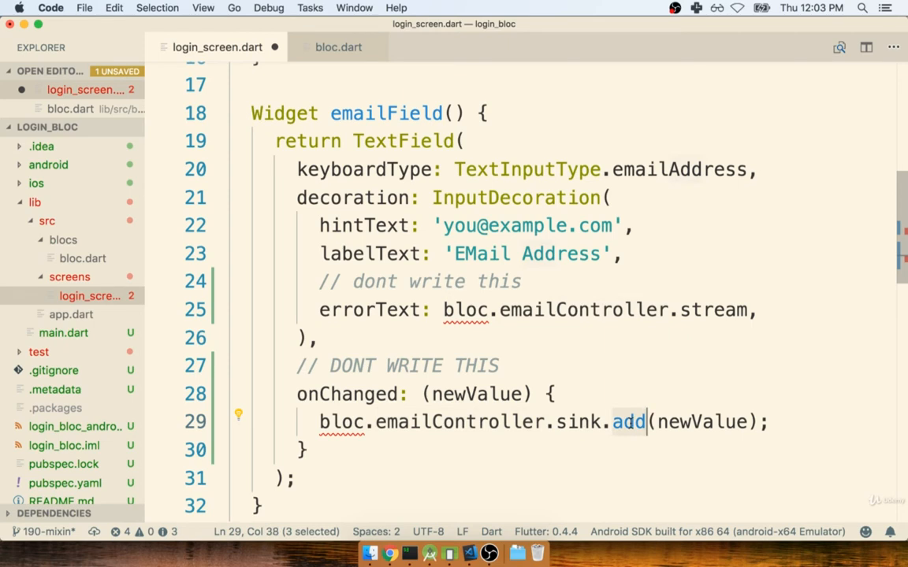
click(585, 423)
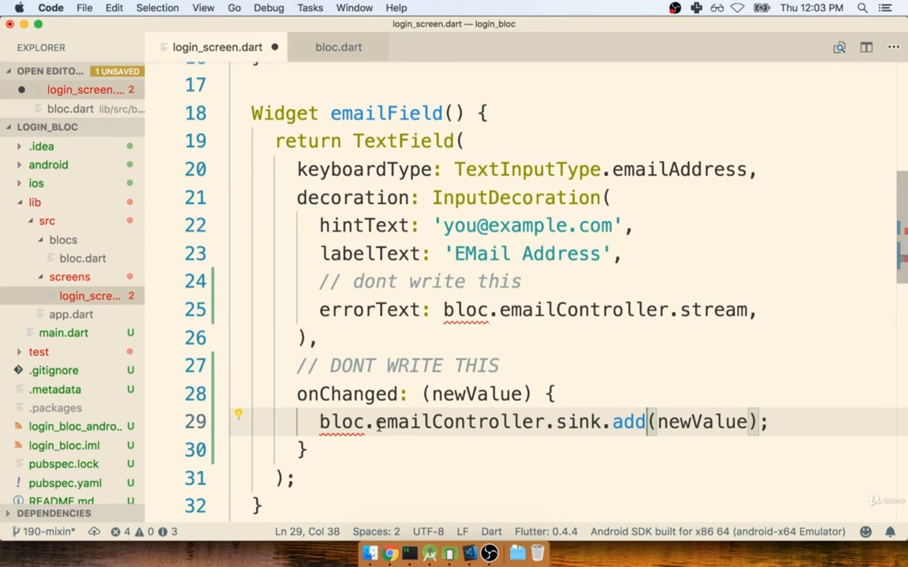
Step: Replace emailController.sink.add with changeEmail so onChanged calls bloc.changeEmail(newValue)
key(Backspace)
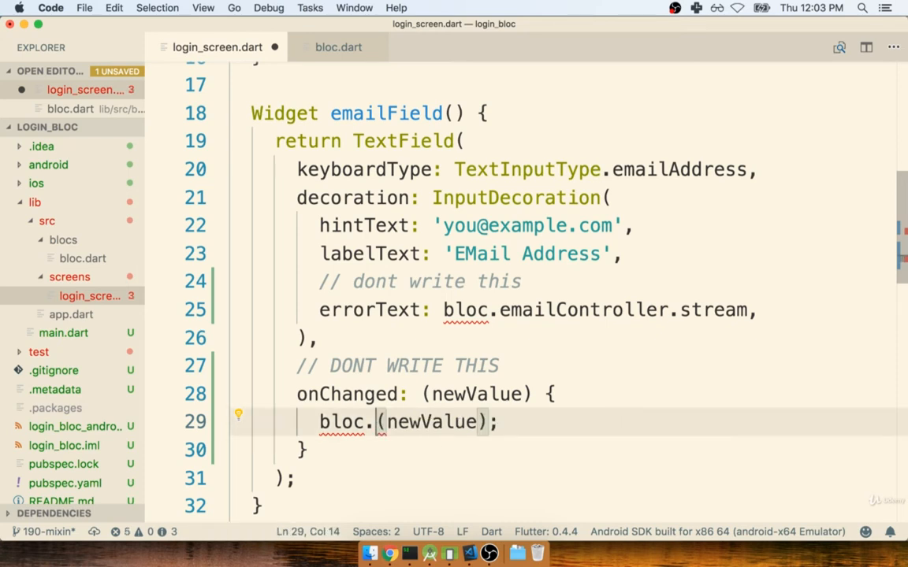
text(change)
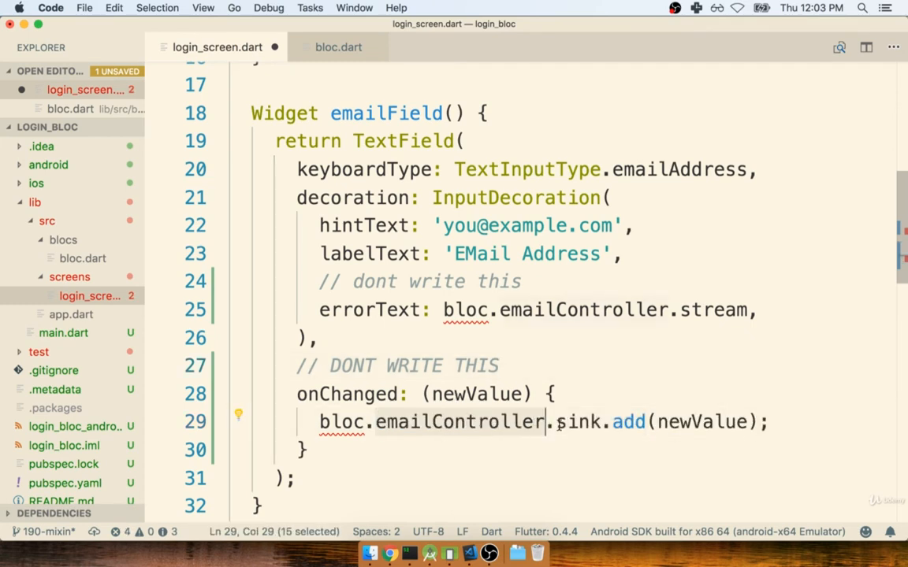
double_click(580, 422)
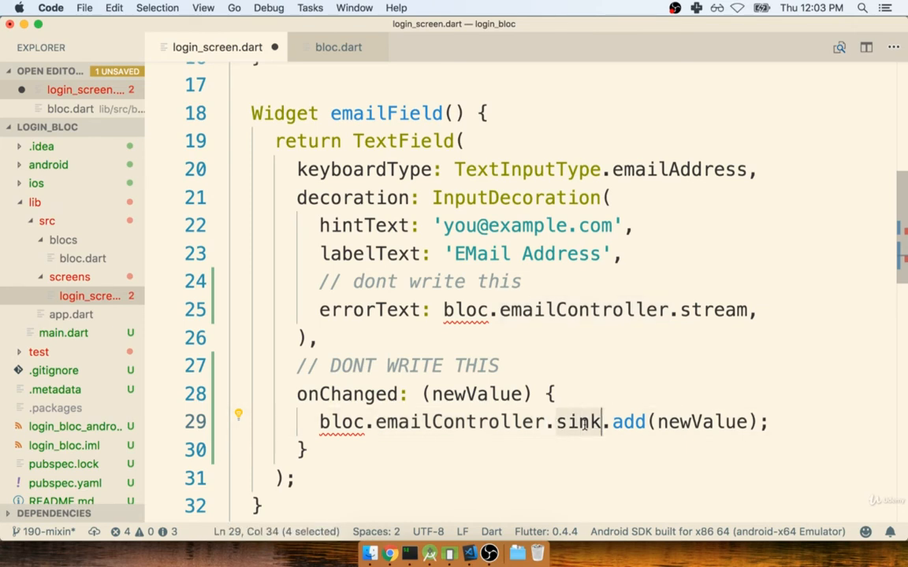
double_click(627, 422)
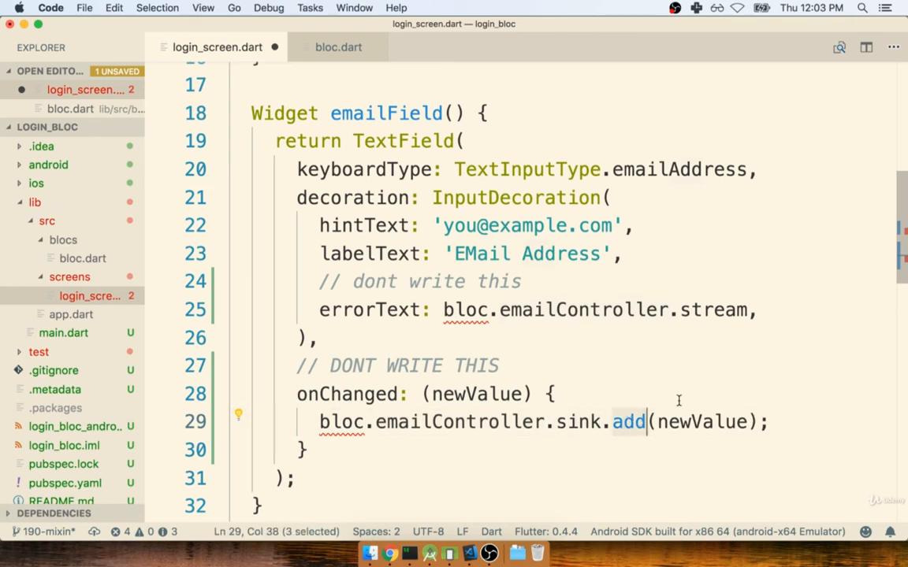
mouse_move(639, 375)
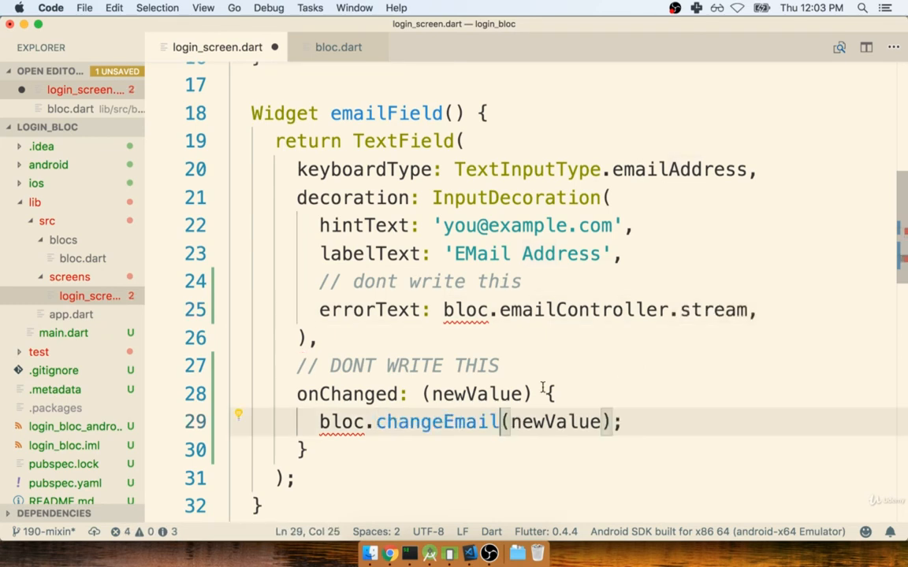
double_click(437, 422)
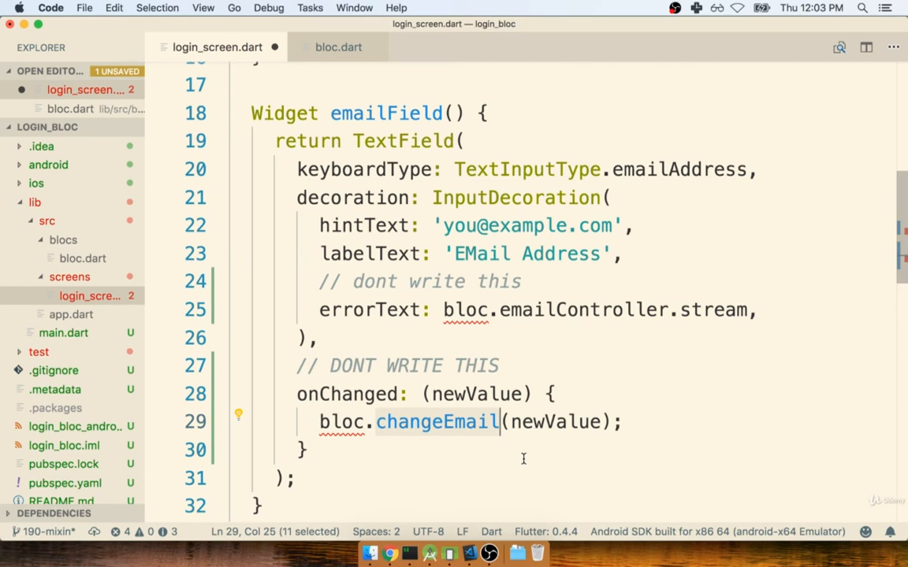
click(338, 47)
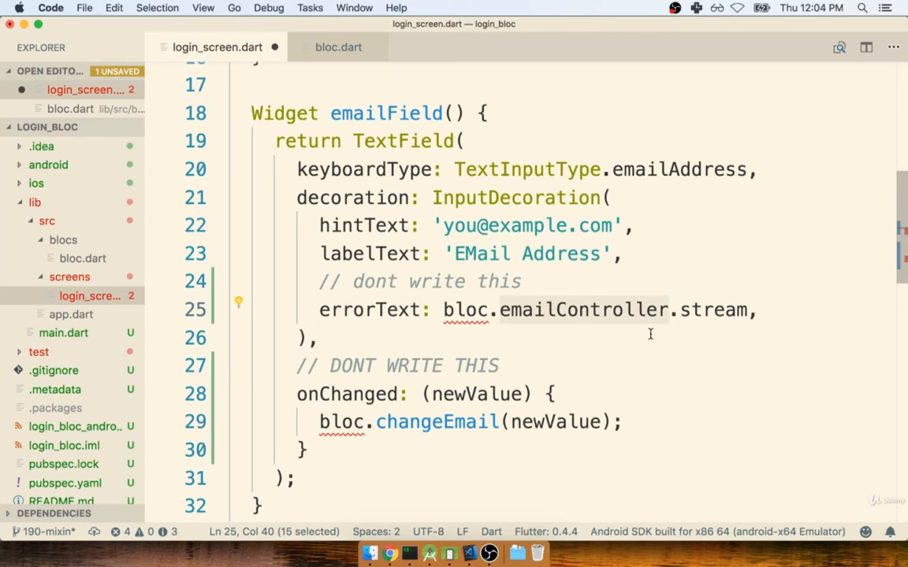
click(386, 309)
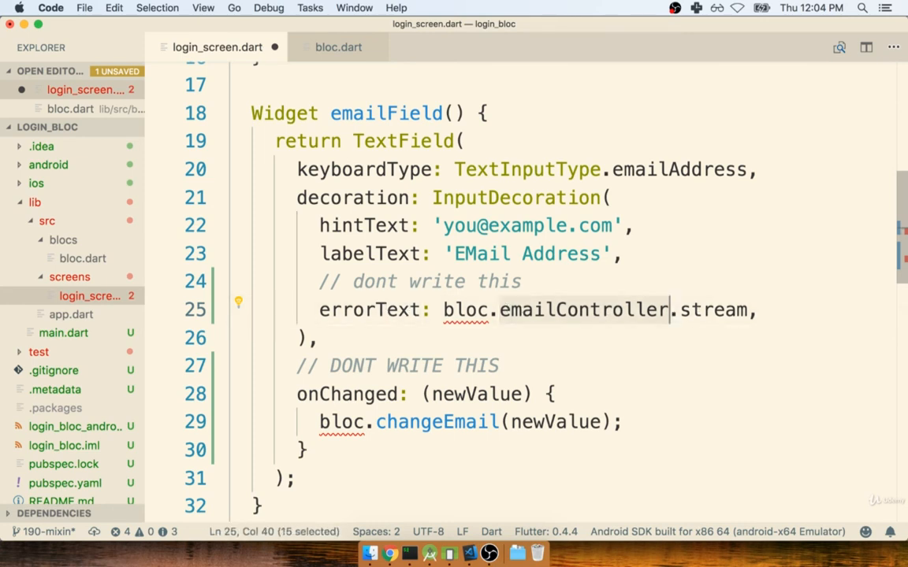
Step: Shorten errorText to bloc.email, then strip the example comments, errorText and onChanged from emailField
key(Backspace)
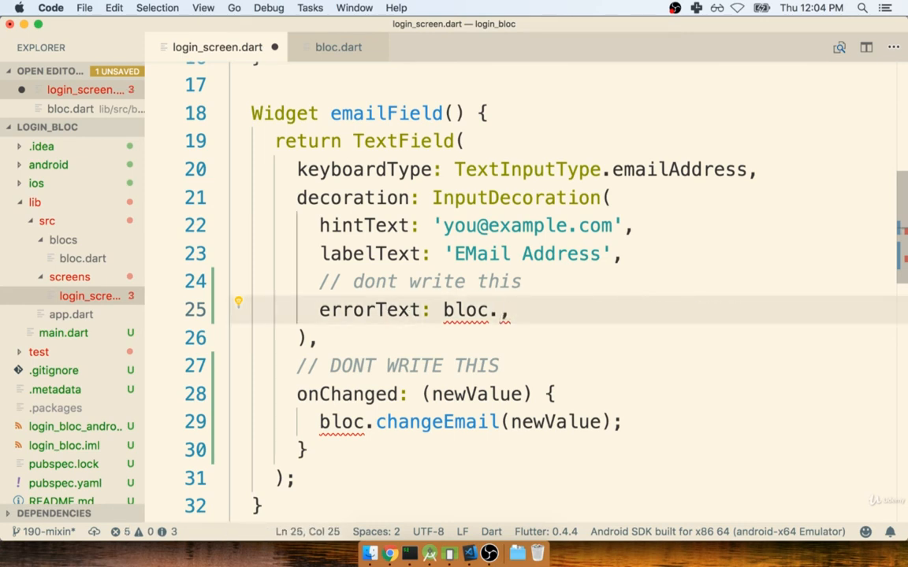
text(email)
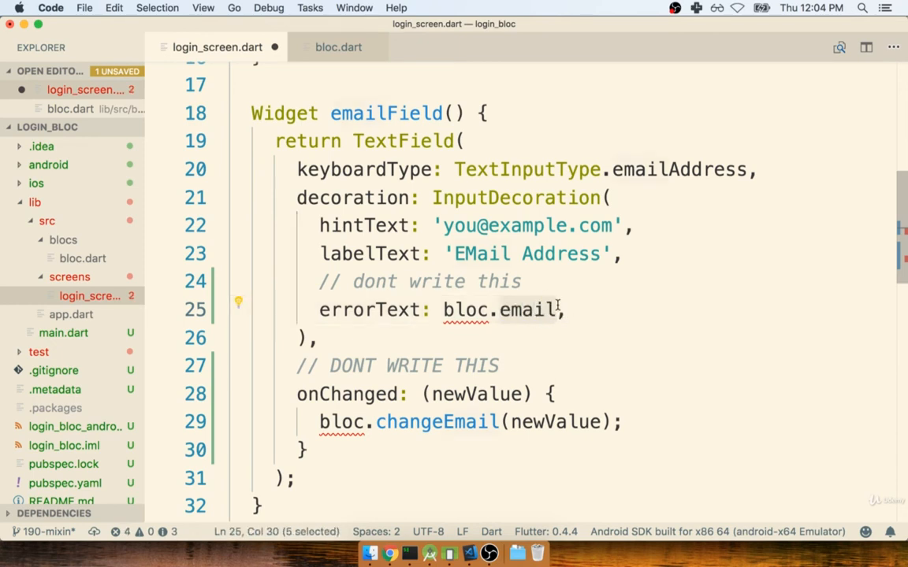
click(558, 309)
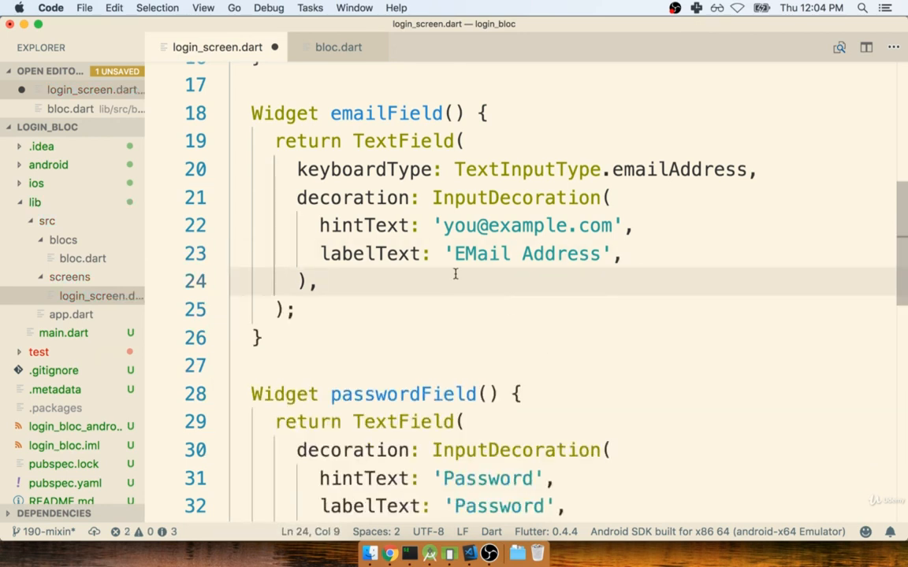
Step: Return to bloc.dart and highlight the emailController StreamController field
scroll(up, 3)
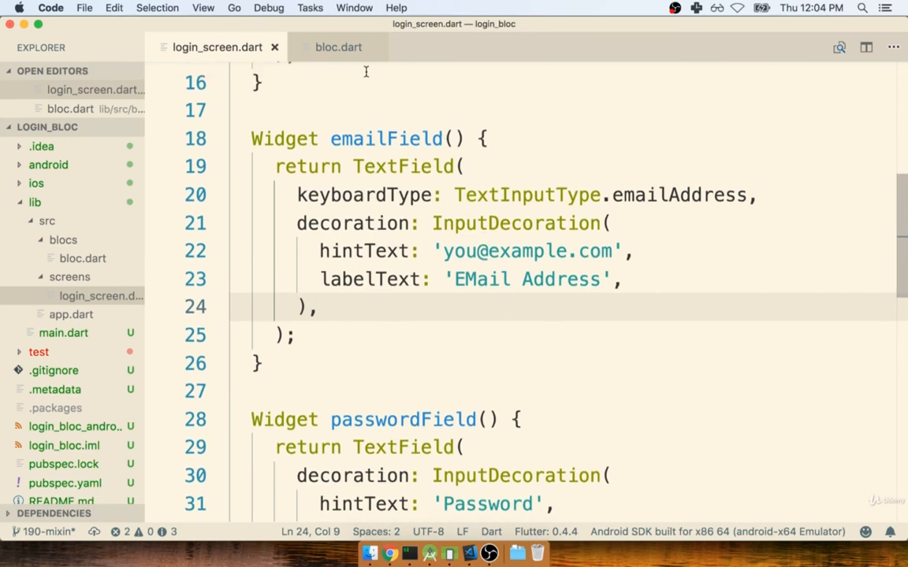
click(337, 47)
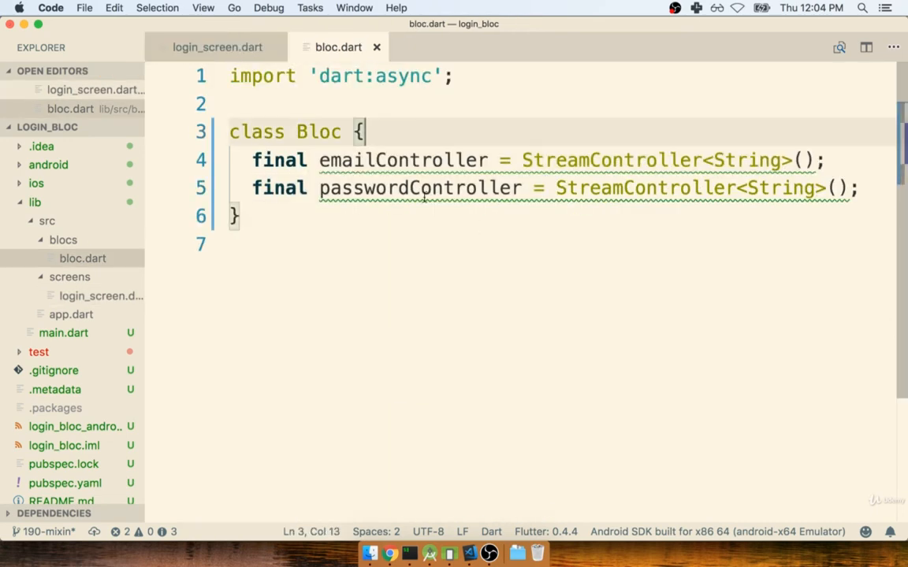
double_click(402, 161)
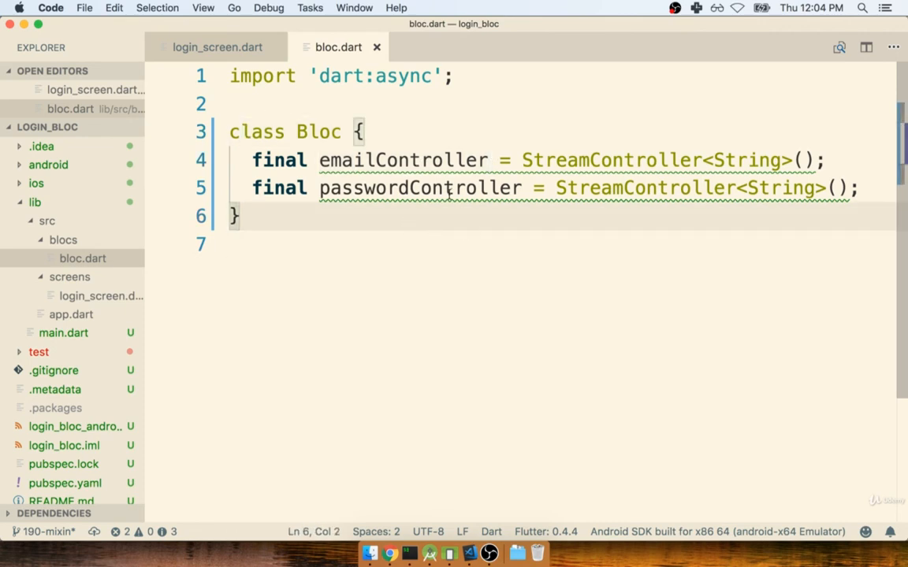
double_click(404, 161)
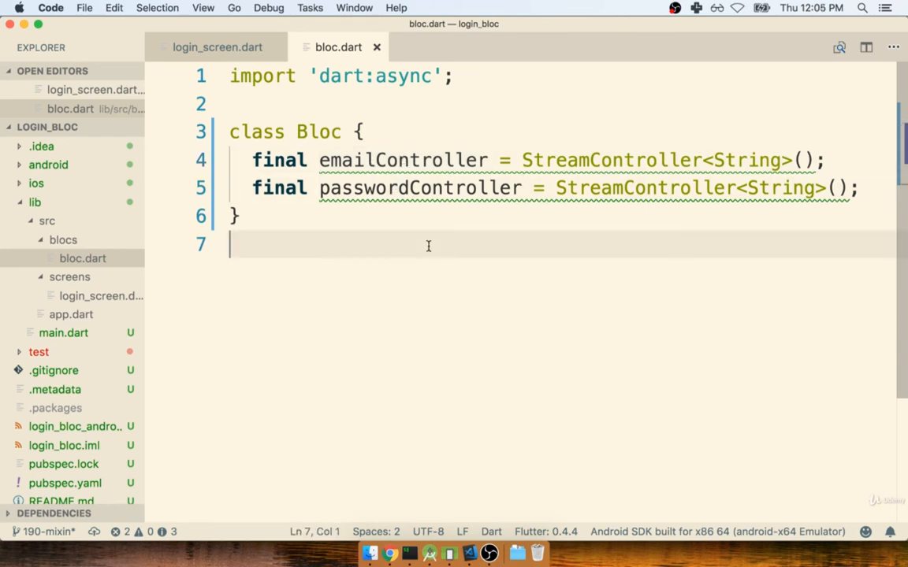
double_click(403, 161)
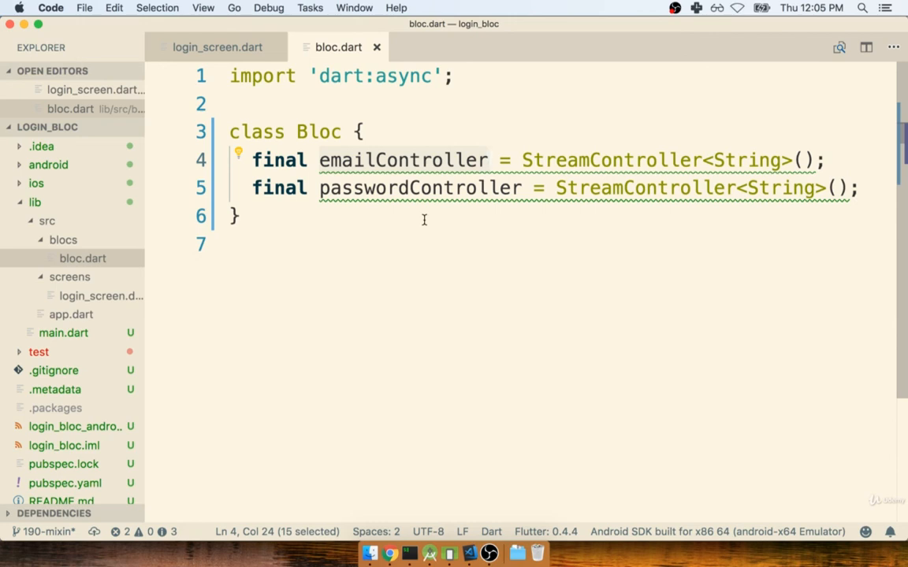
mouse_move(476, 211)
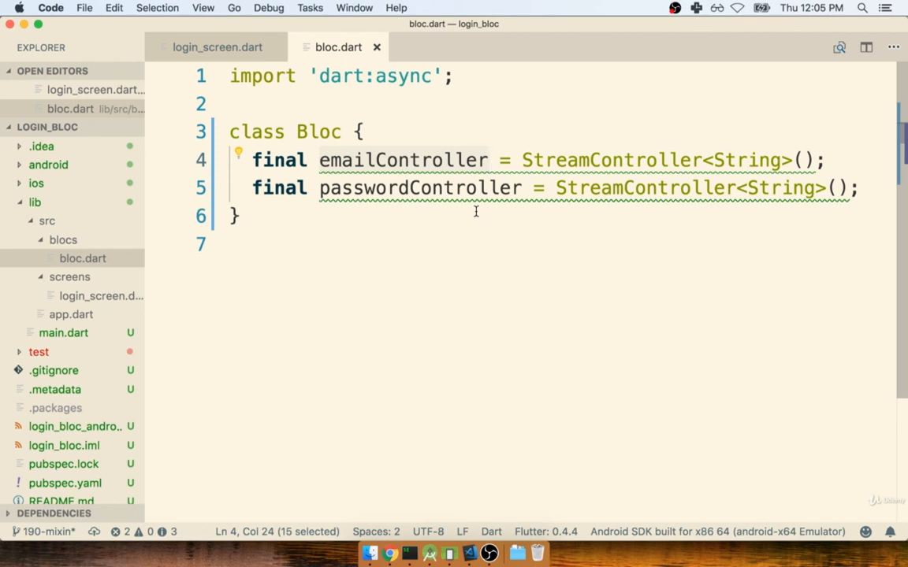